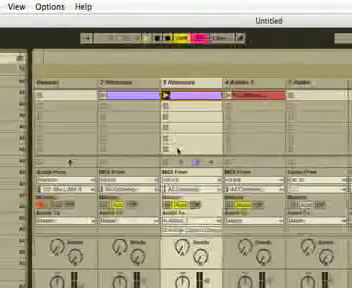
pyautogui.scroll(-3)
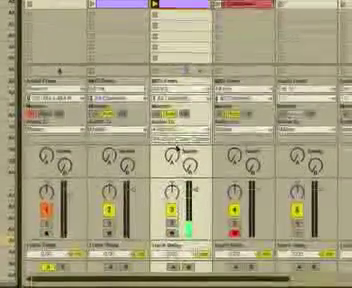